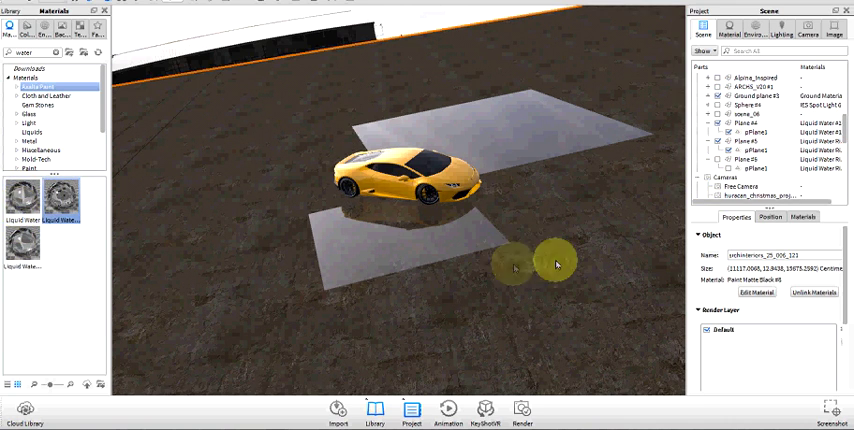
Select the second puddle plane and add a new plane, Plane #7, via Edit > Add Geometry
click(735, 143)
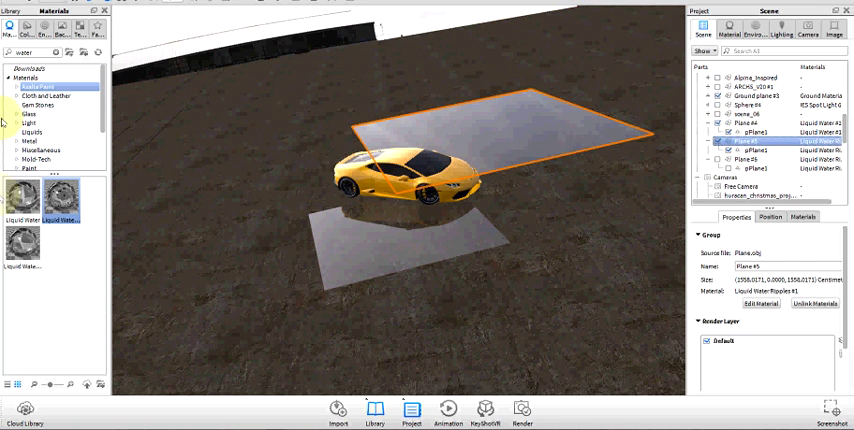
click(25, 7)
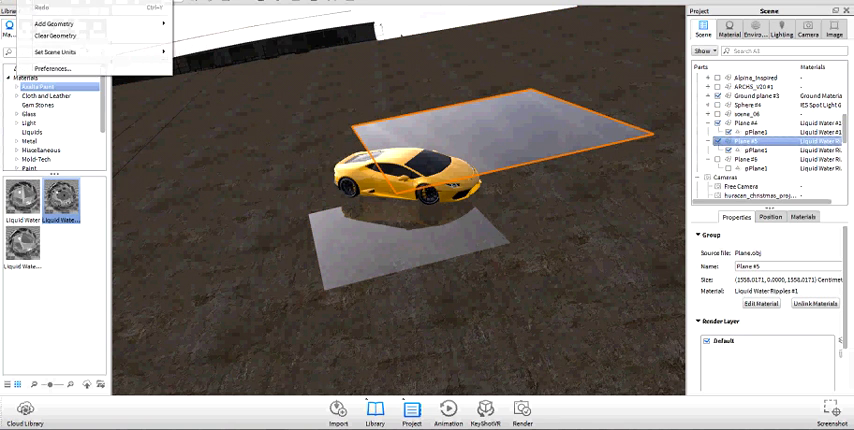
mouse_move(55, 38)
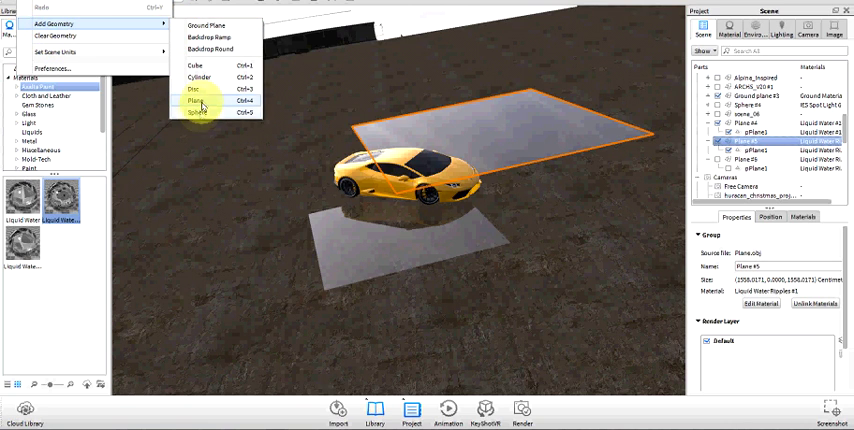
mouse_move(200, 112)
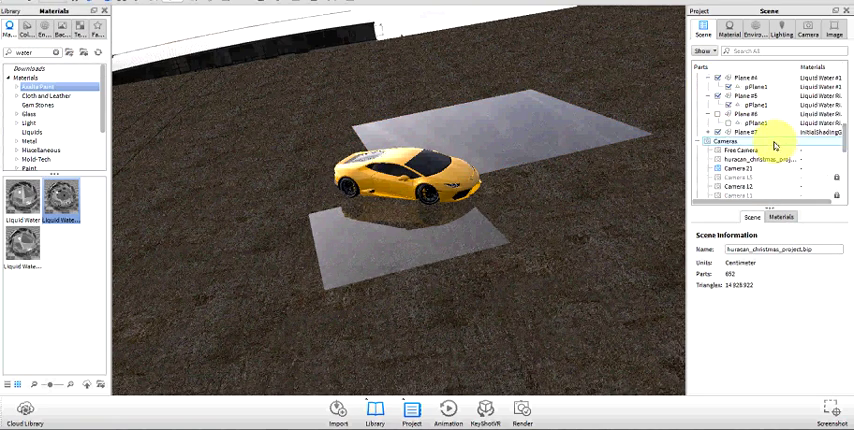
Select Plane #7 and open its Position settings to scale it to about 1075
click(748, 128)
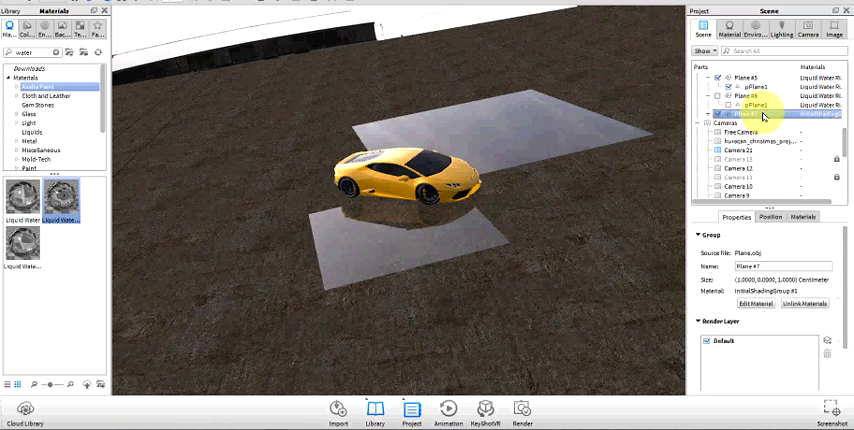
click(769, 217)
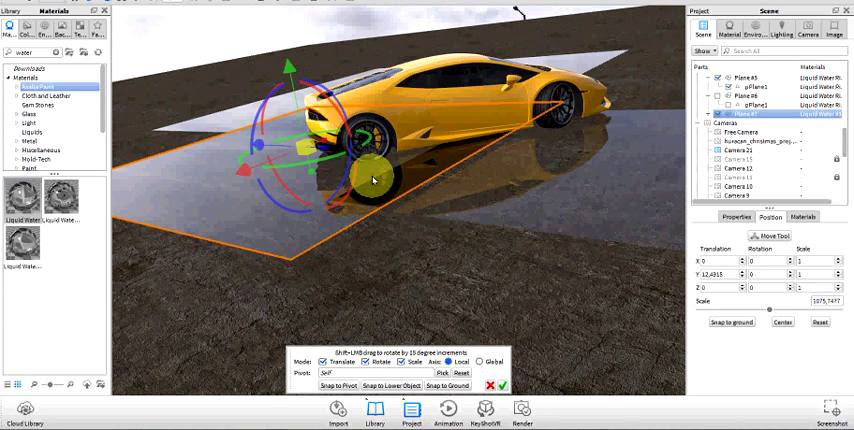
Shrink Plane #7 to about 658 and move it beside the rear of the car
drag(370, 178, 400, 204)
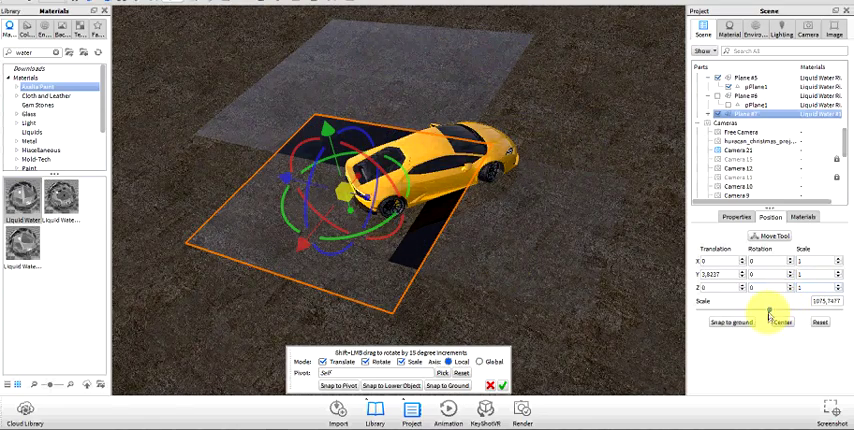
drag(765, 310, 740, 310)
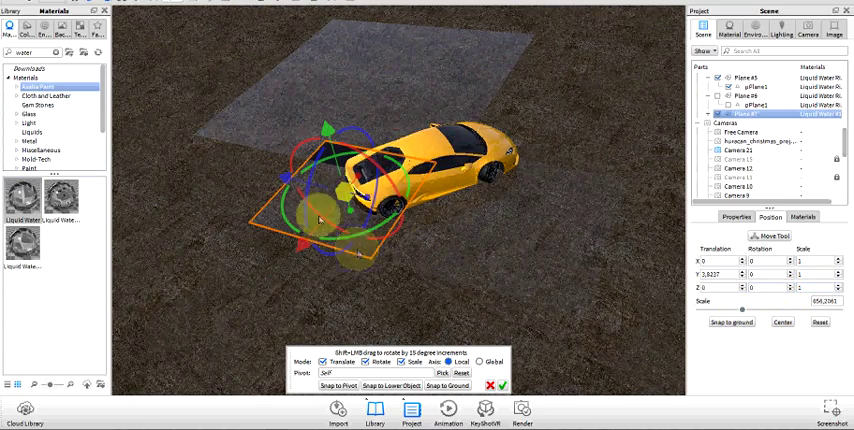
drag(320, 218, 278, 298)
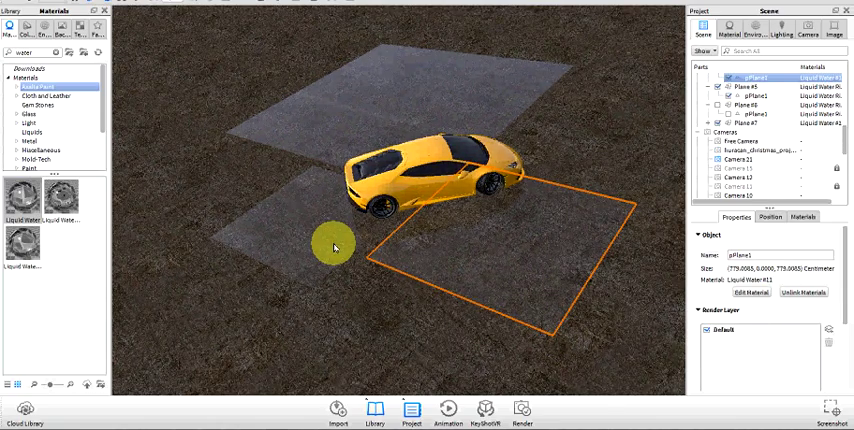
Edit the new puddle's material and set its liquid colour to red (255, 0, 0)
right_click(335, 247)
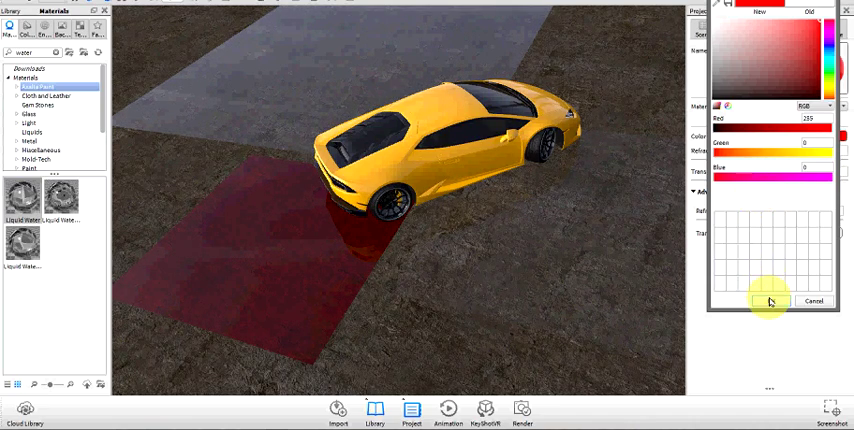
click(757, 301)
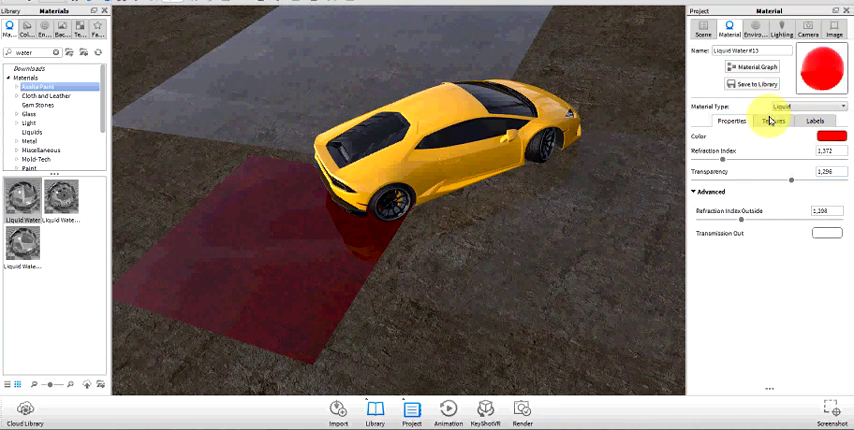
Set water_bump_map.png as the opacity texture of the red puddle material
click(772, 120)
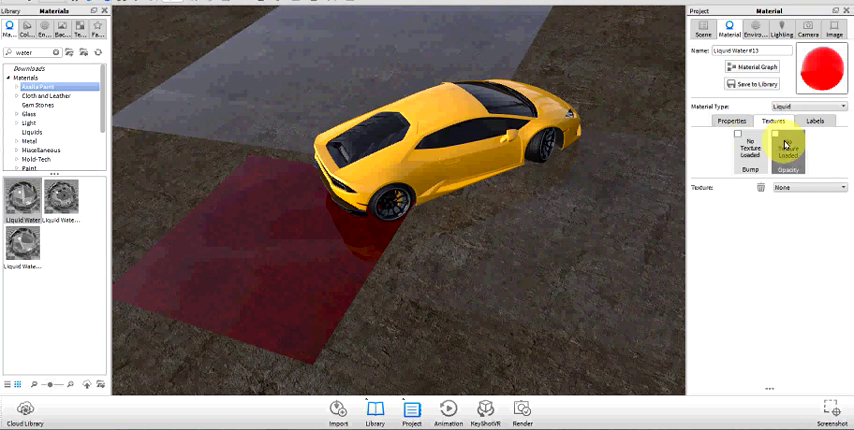
click(789, 140)
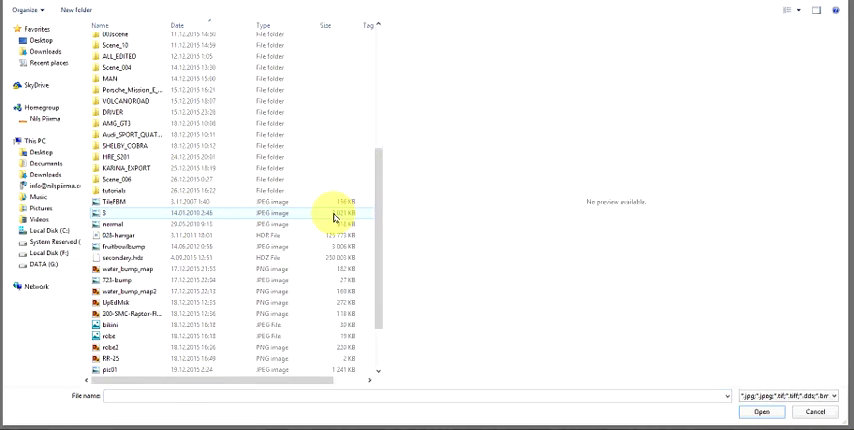
click(130, 276)
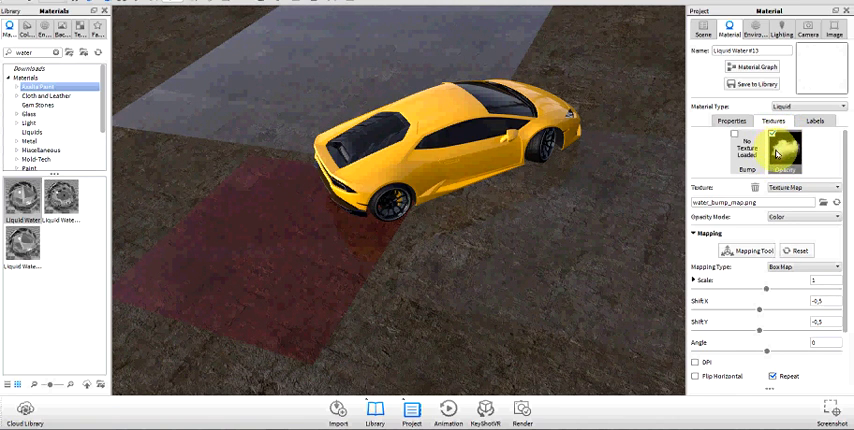
click(780, 150)
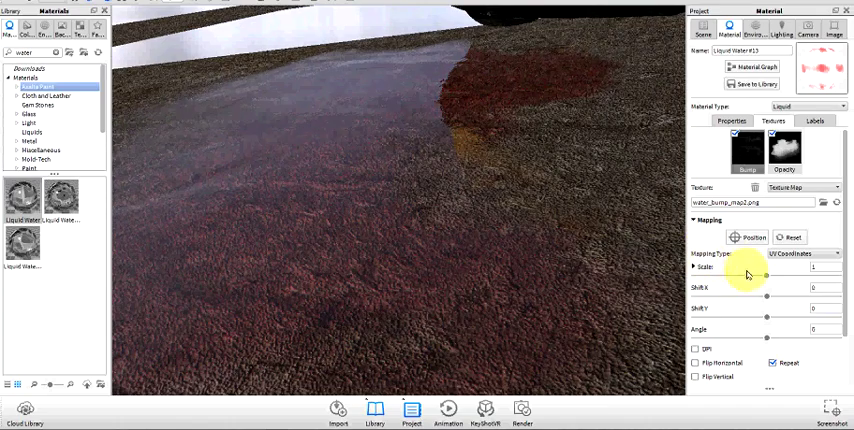
Drag the water bump texture's scale down and fine-tune it toward 0.78
drag(763, 270, 738, 270)
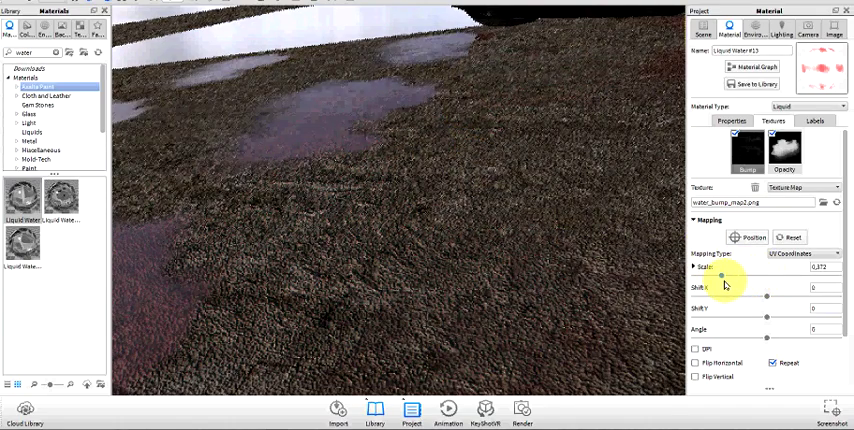
drag(721, 277, 730, 277)
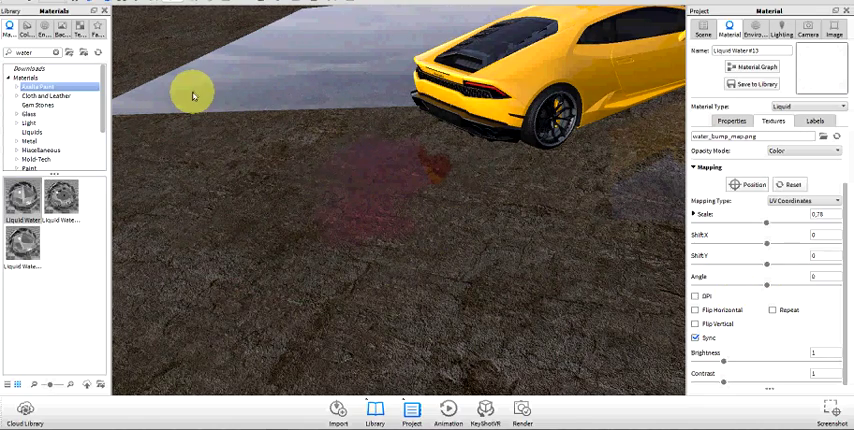
mouse_move(392, 179)
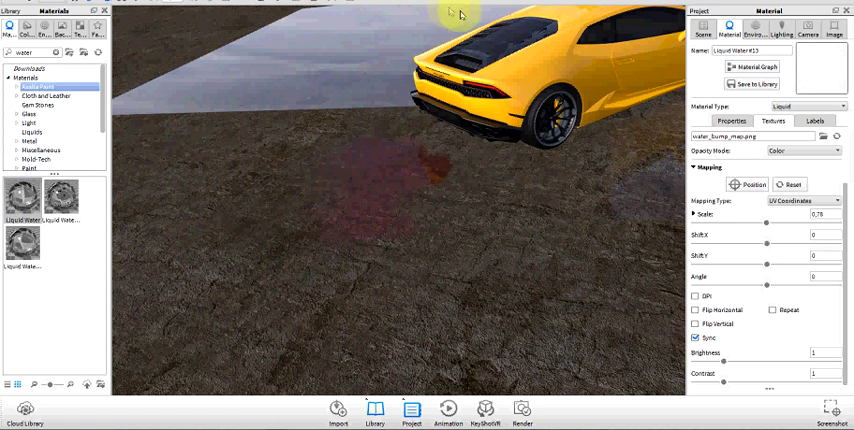
mouse_move(531, 166)
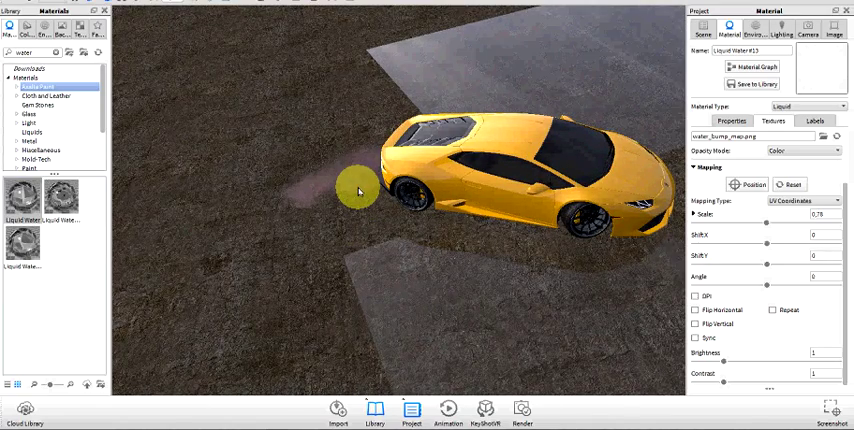
Set the Liquid Water #15 colour to white (255, 255, 255)
right_click(355, 190)
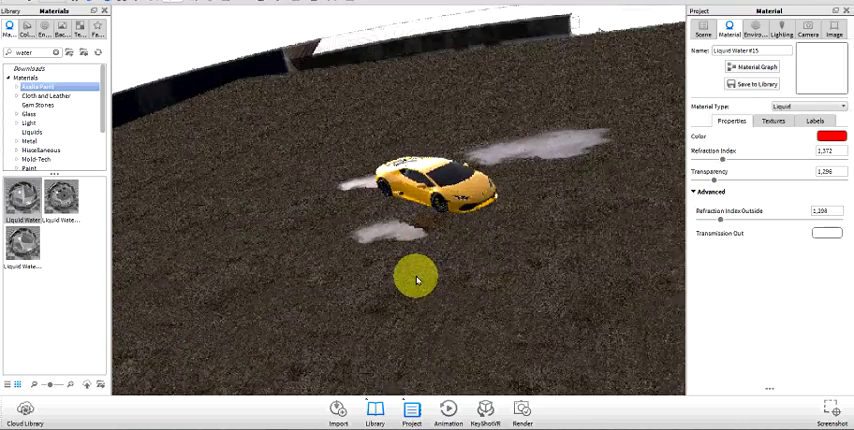
click(827, 136)
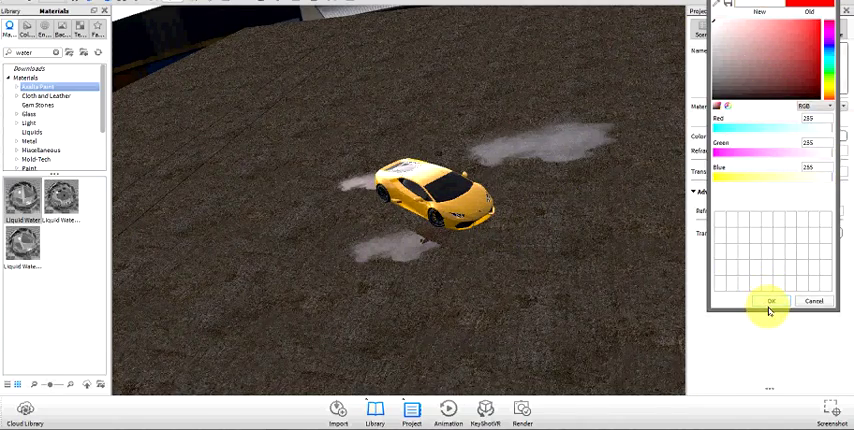
click(769, 301)
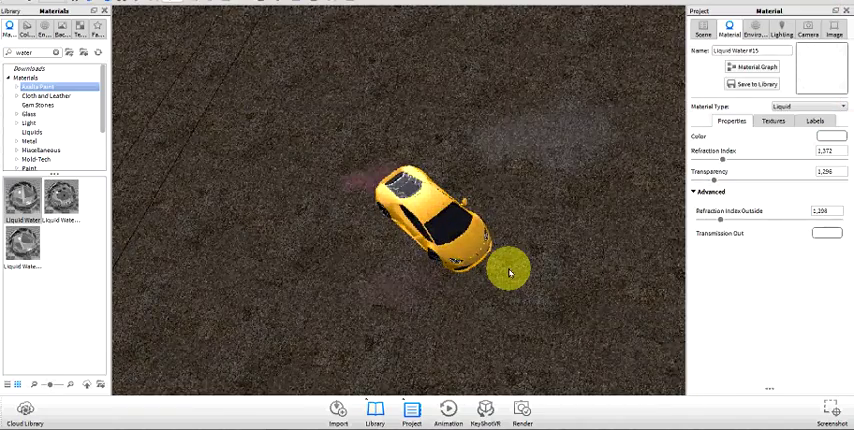
Paste the copied white water material onto Plane #7, creating Liquid Water #16
right_click(508, 271)
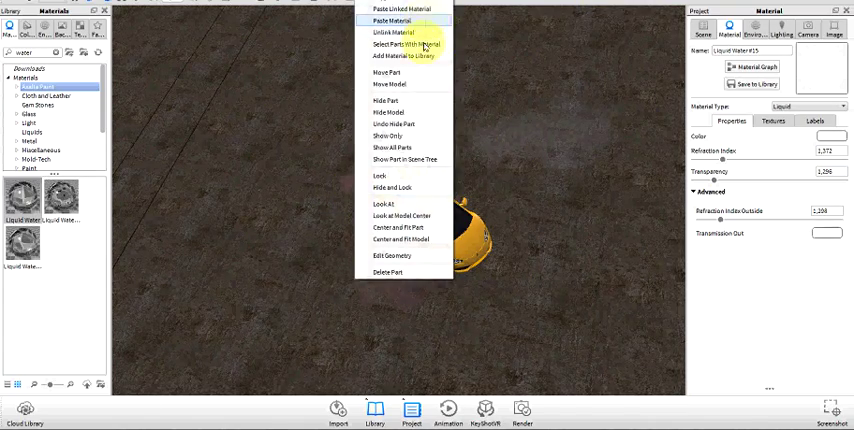
click(394, 21)
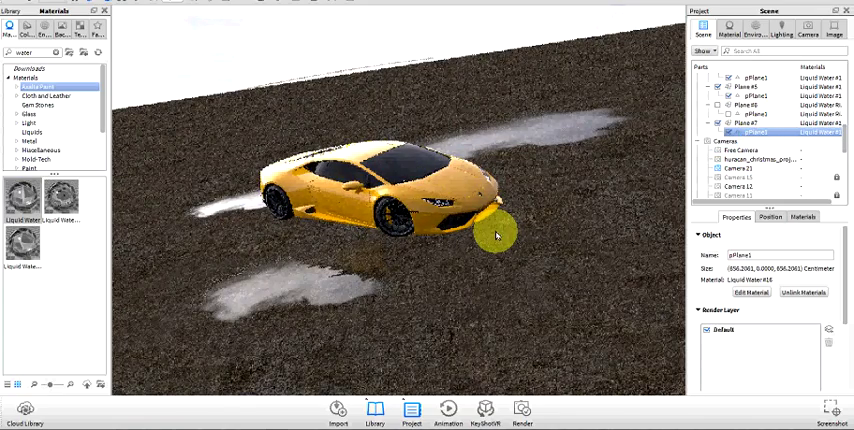
Select a puddle plane and orbit the camera down to ground level
click(757, 123)
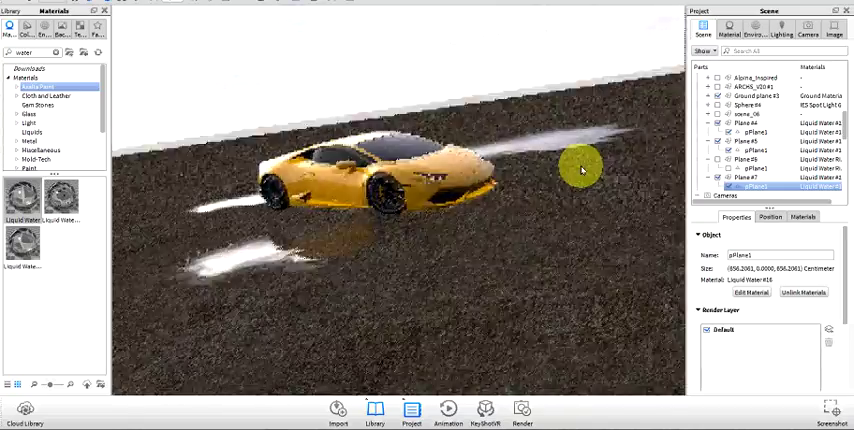
drag(582, 170, 425, 265)
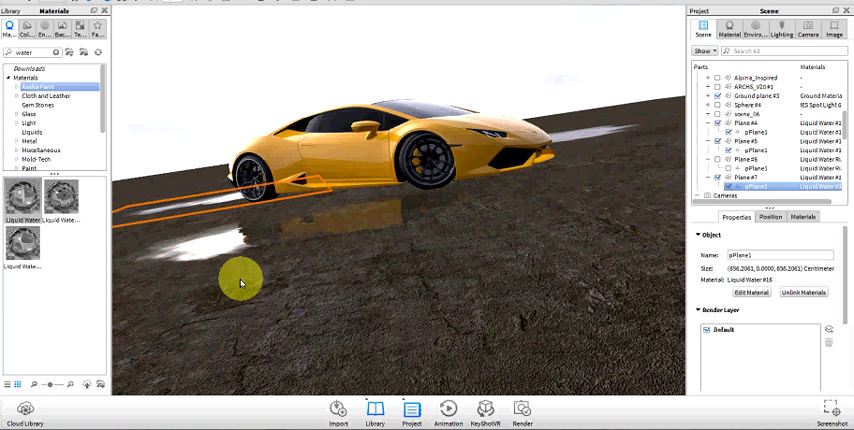
mouse_move(270, 283)
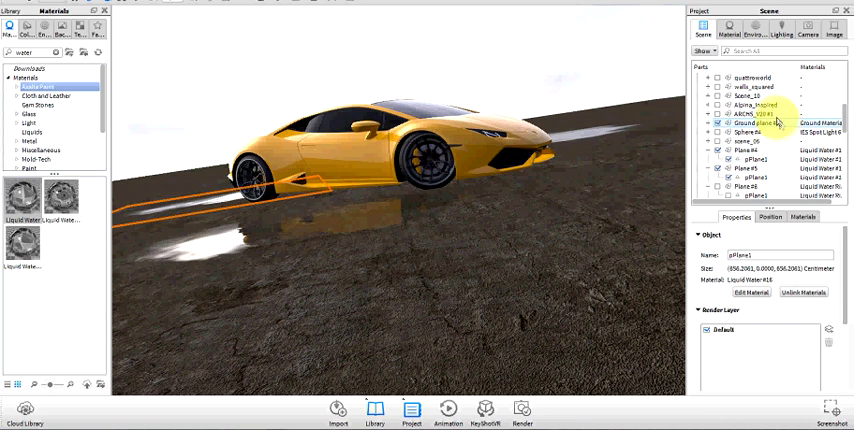
Turn on visibility of the garage scene parts and scroll through the part list
click(732, 145)
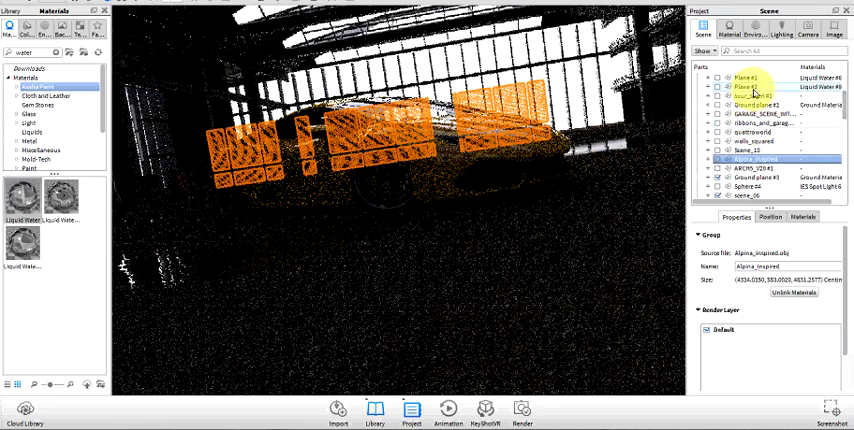
scroll(down, 3)
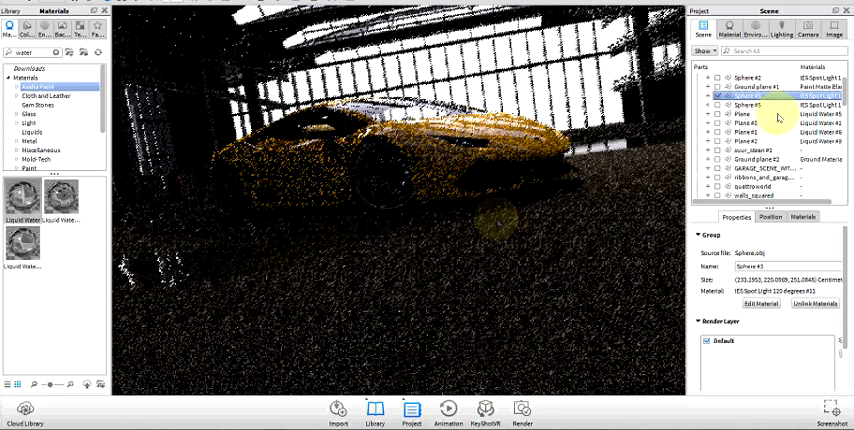
Turn on the Sphere #5 and Sphere #2 IES spot lights, viewing the car and puddle closer
click(735, 104)
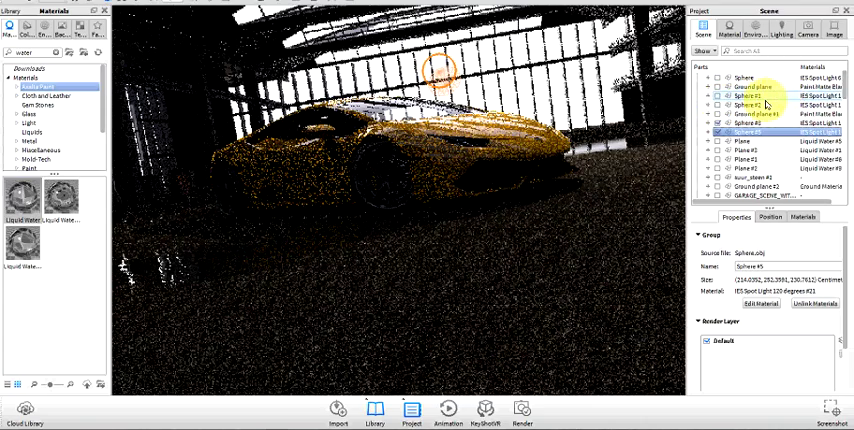
click(762, 100)
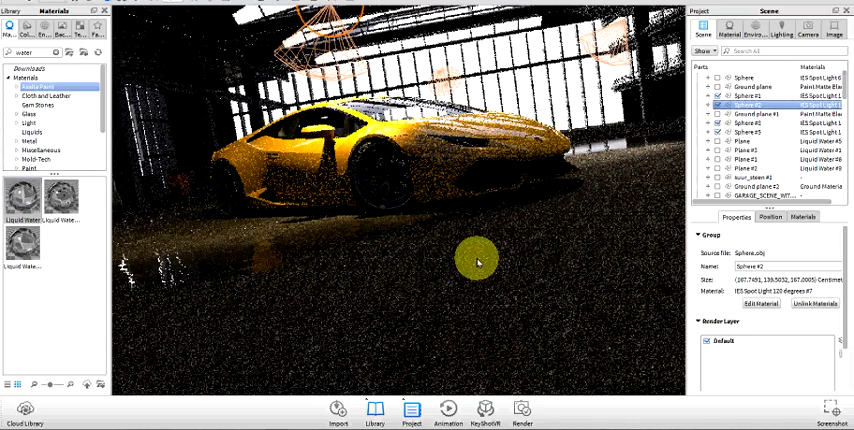
drag(477, 260, 614, 148)
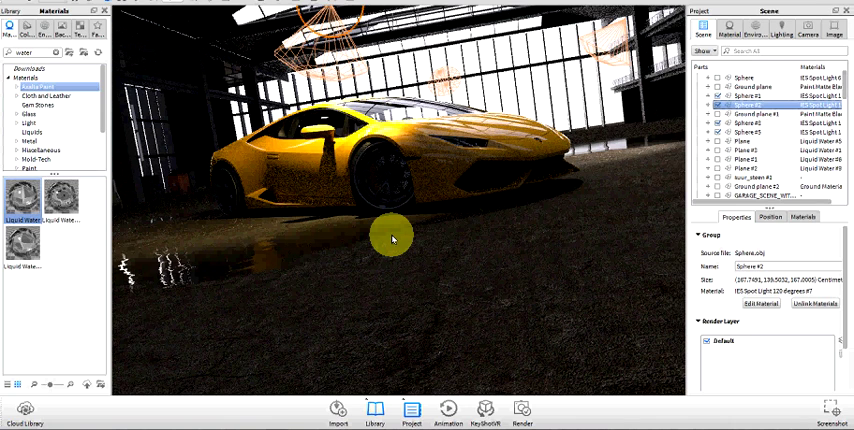
mouse_move(391, 260)
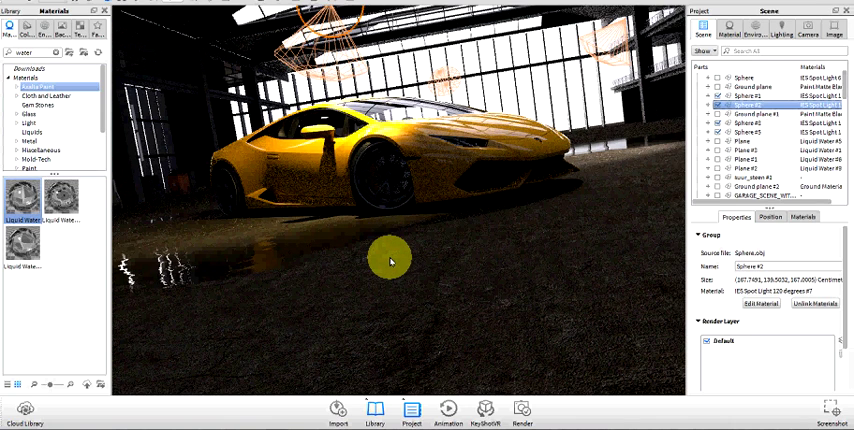